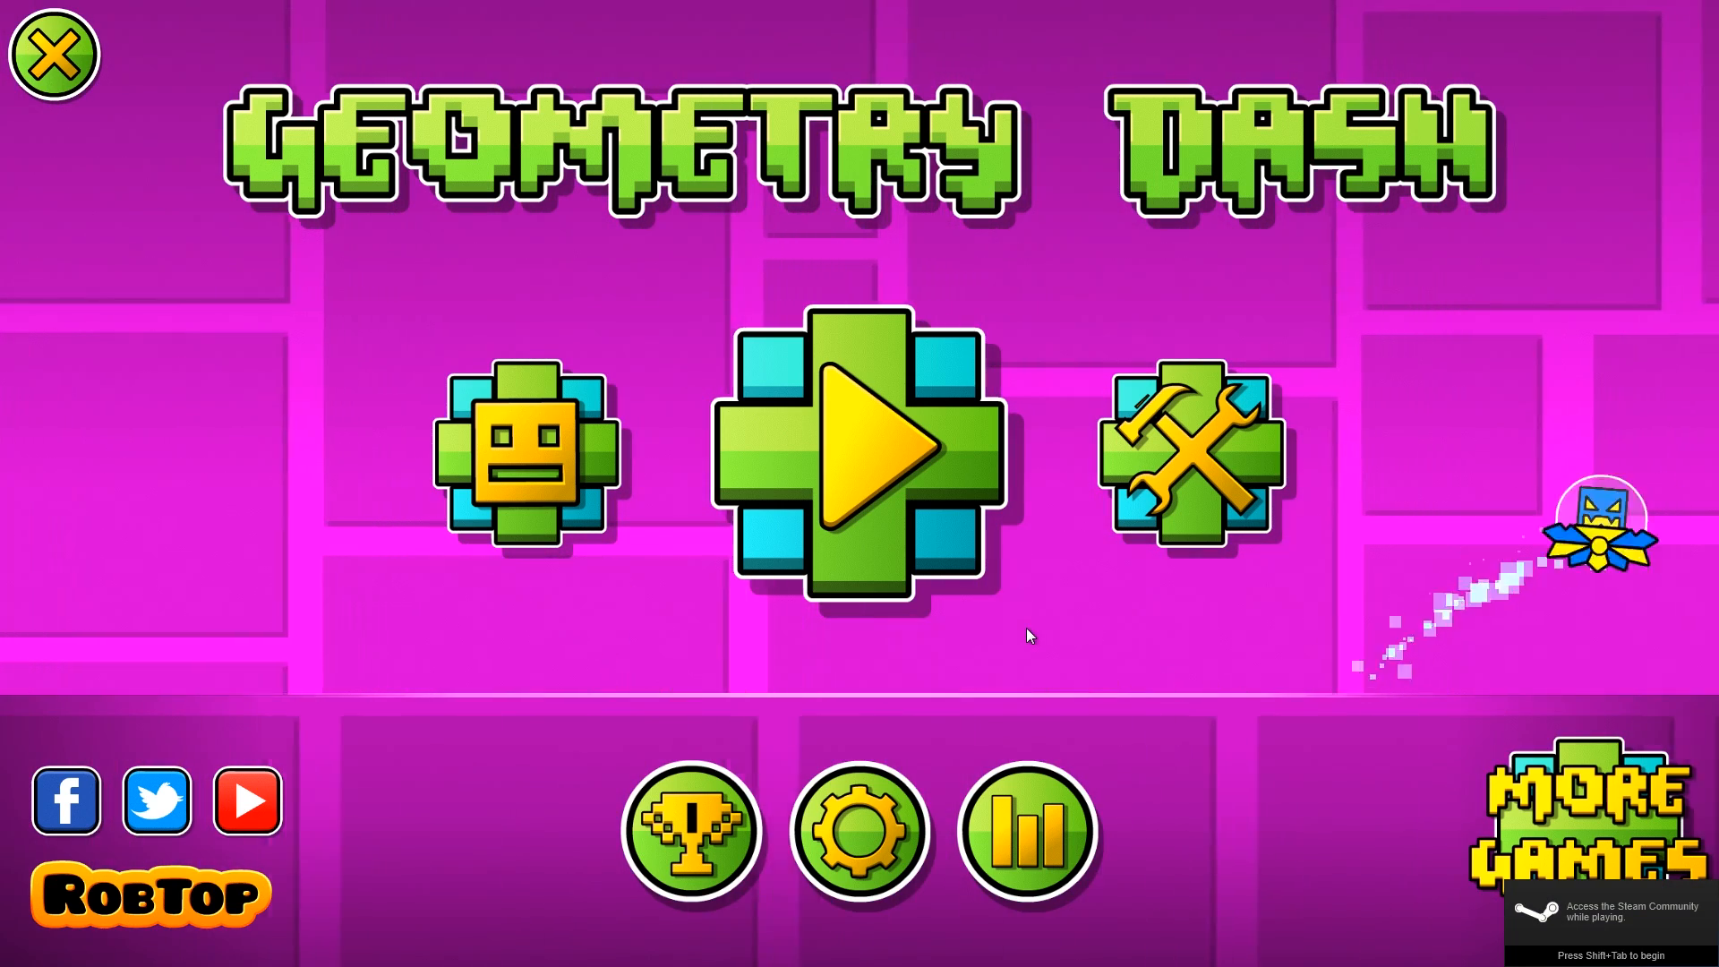
Close Geometry Dash from its main menu to reveal the installation folder.
click(855, 455)
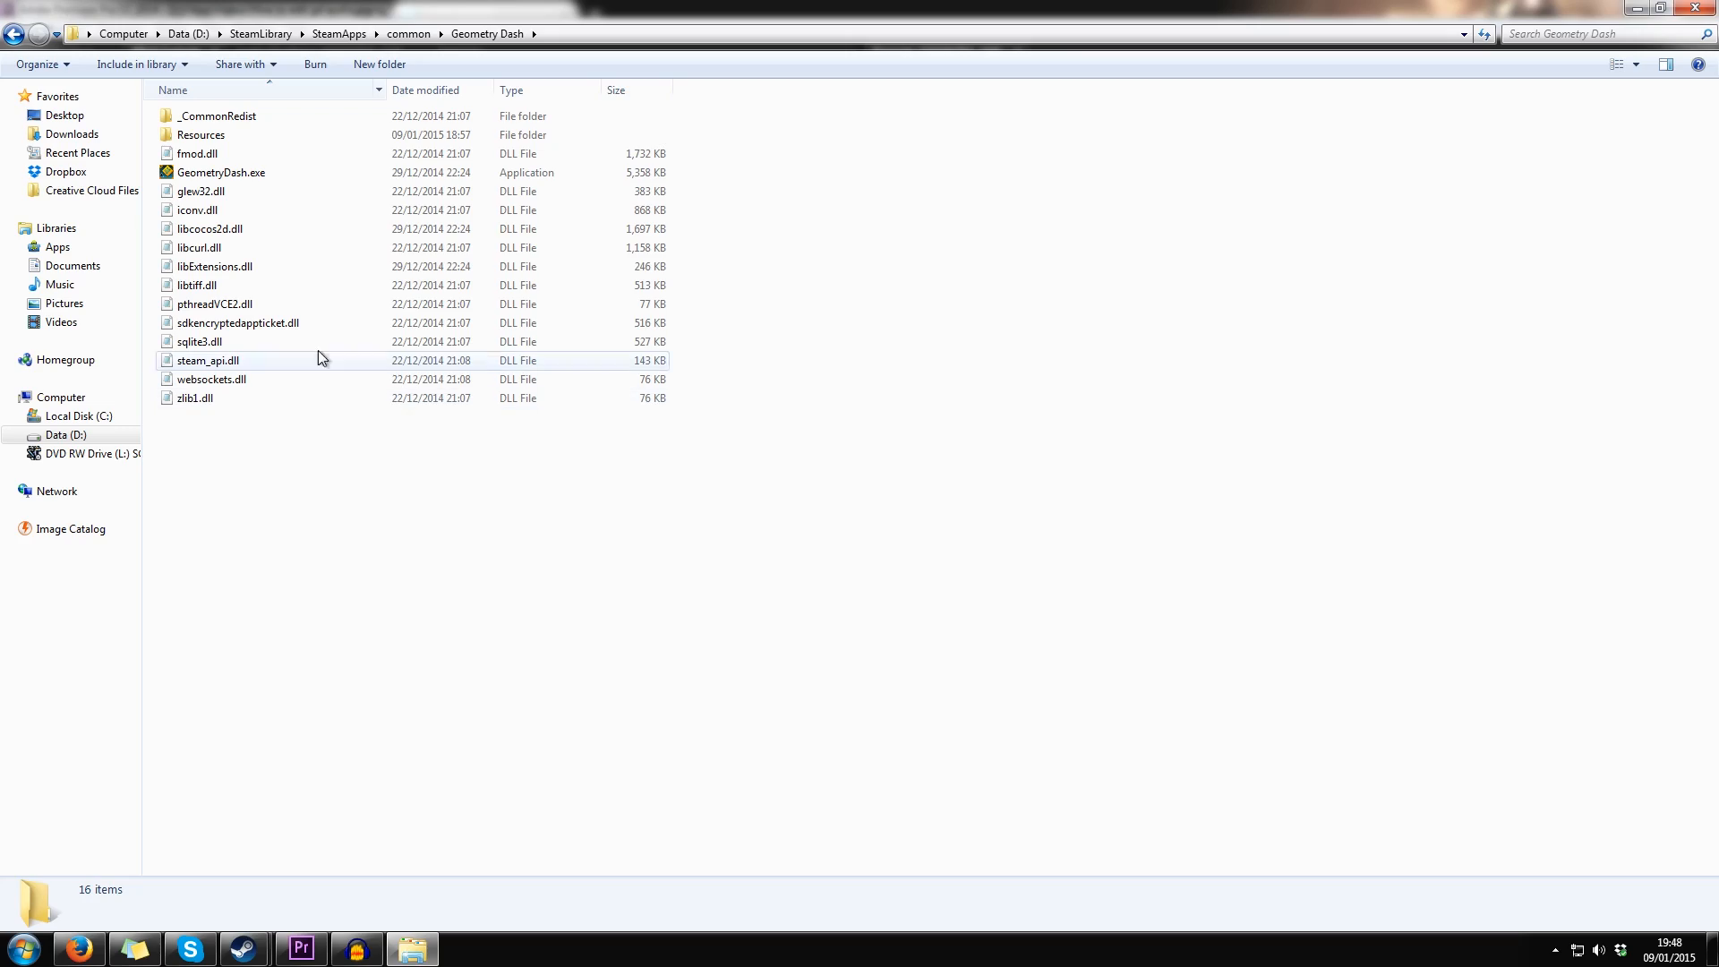
Open the Resources folder and scroll down through its sound and sprite files.
double_click(200, 136)
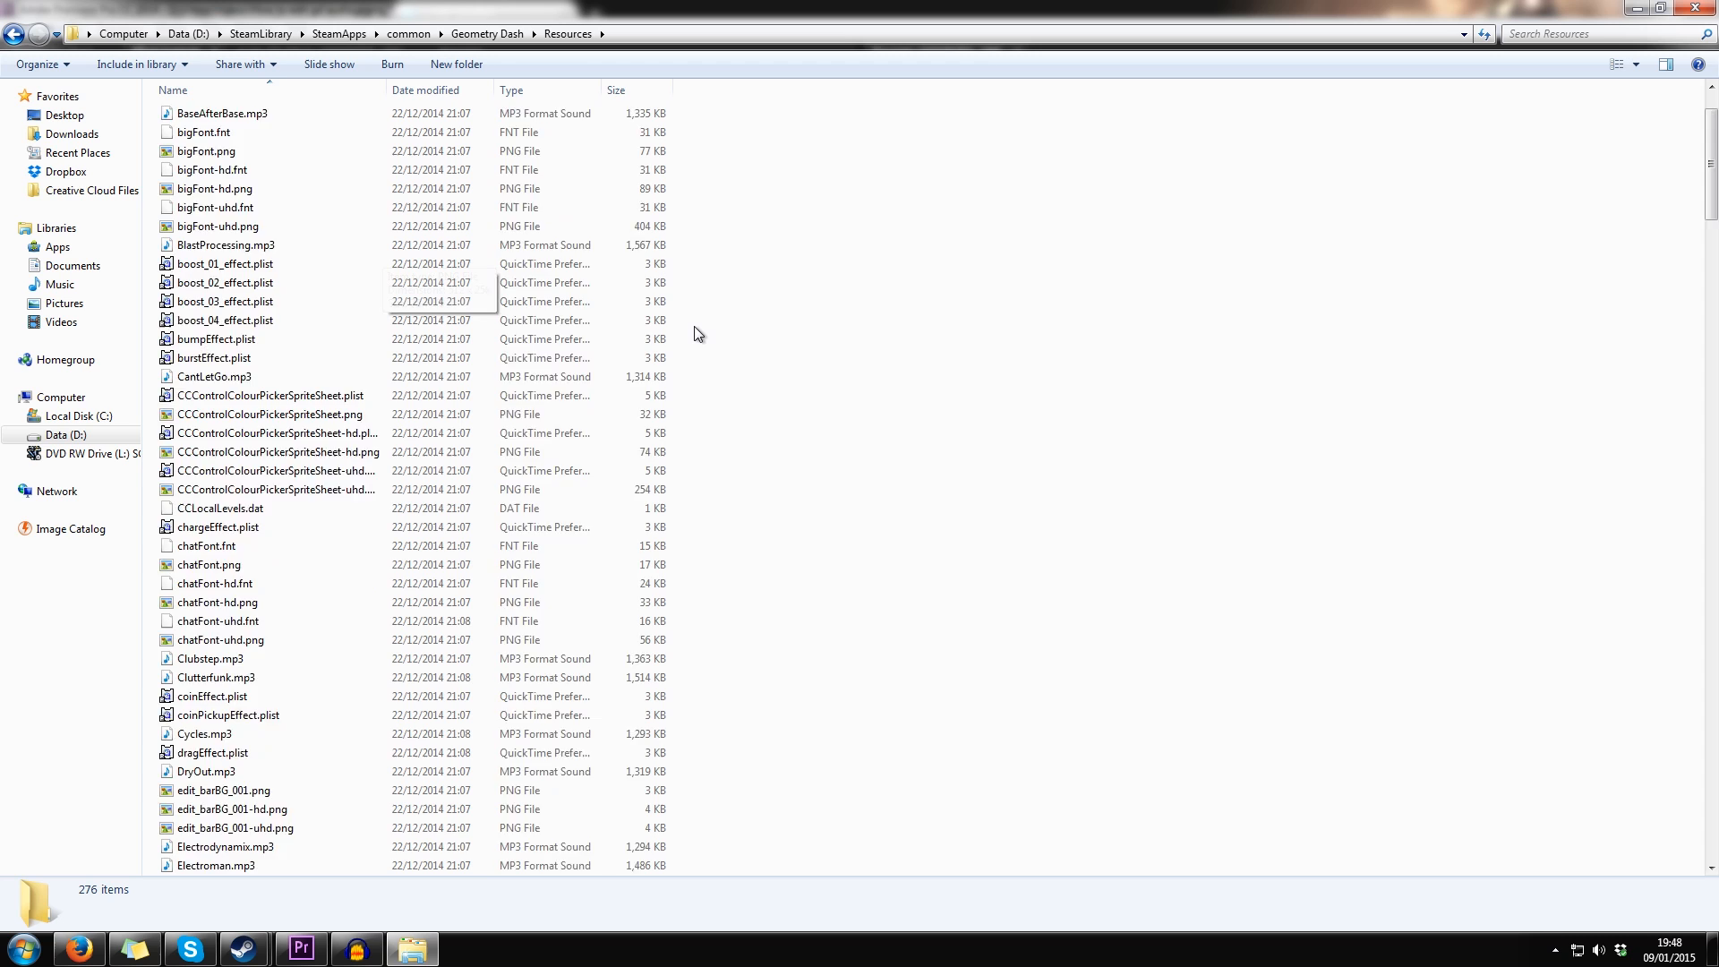
scroll(down, 3)
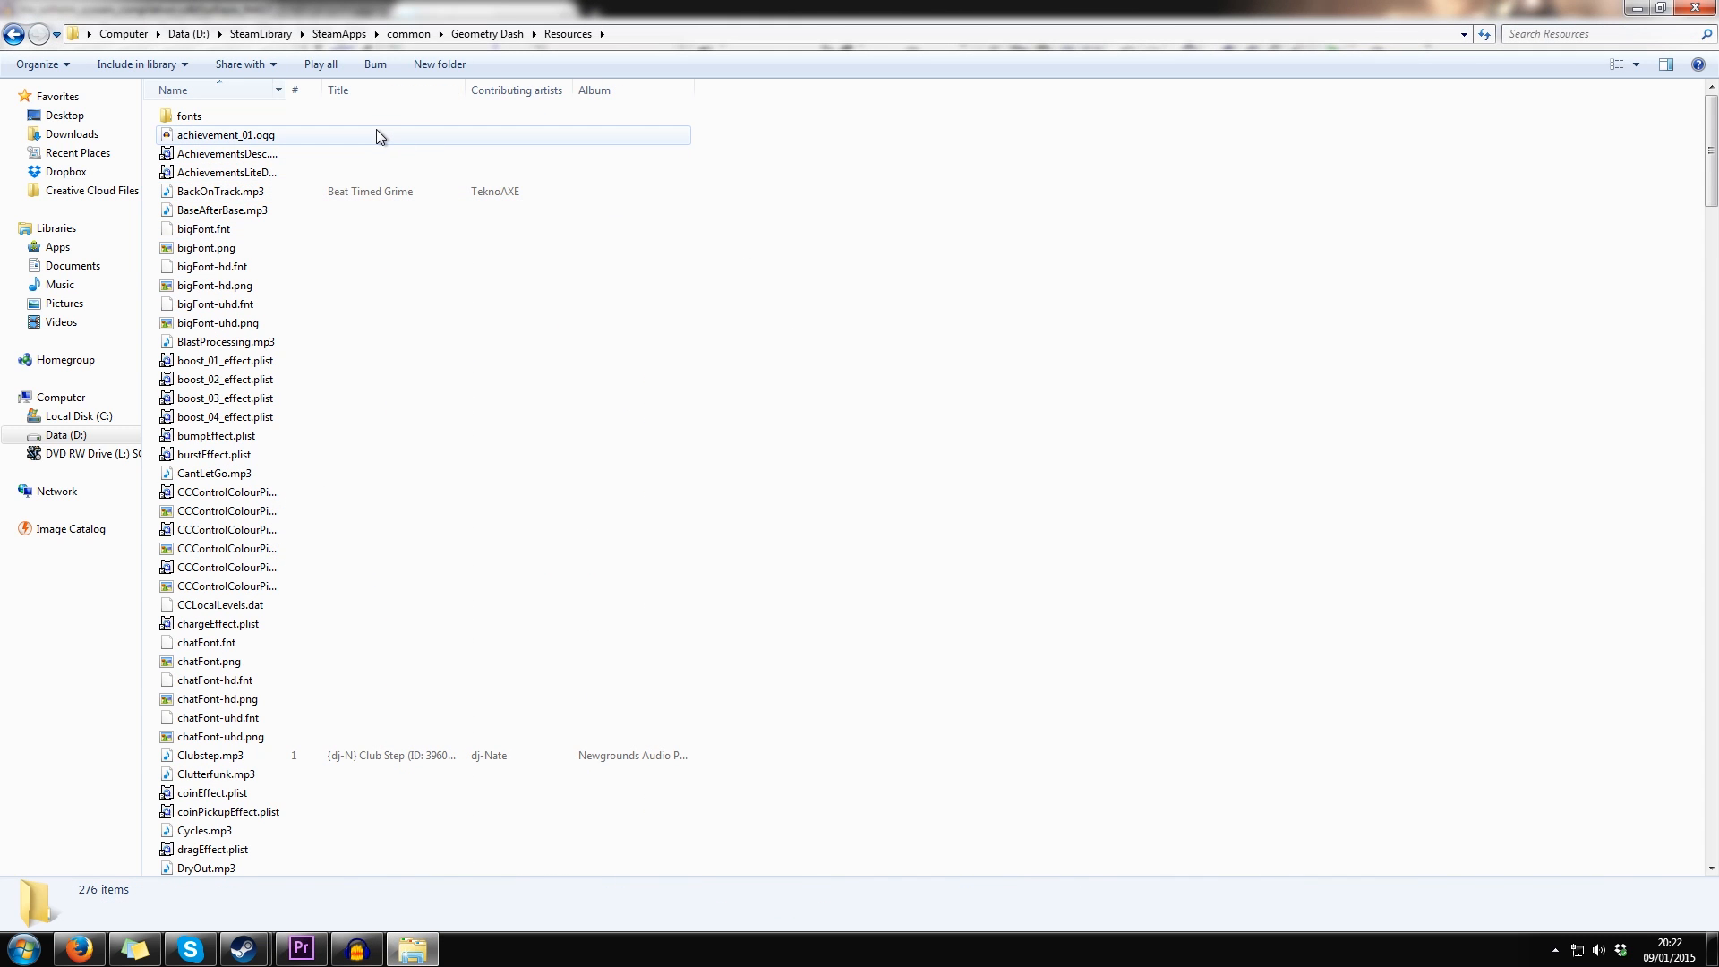
Open achievement_01.ogg with Audacity from its right-click menu.
click(225, 135)
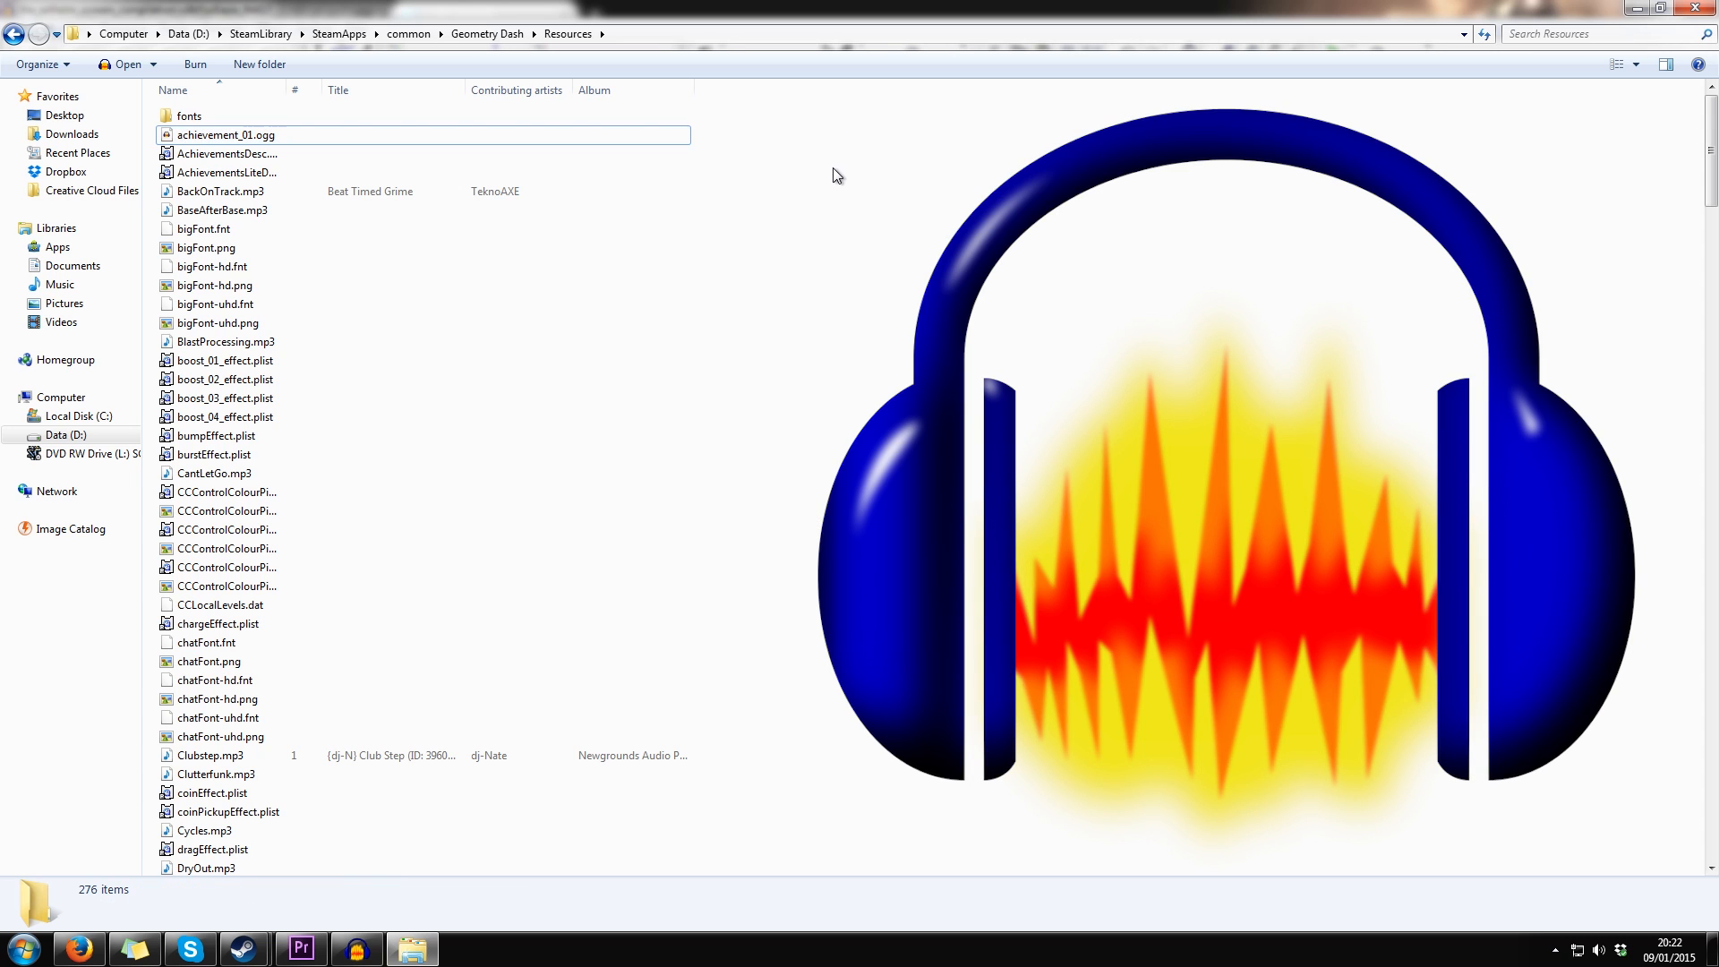
right_click(833, 175)
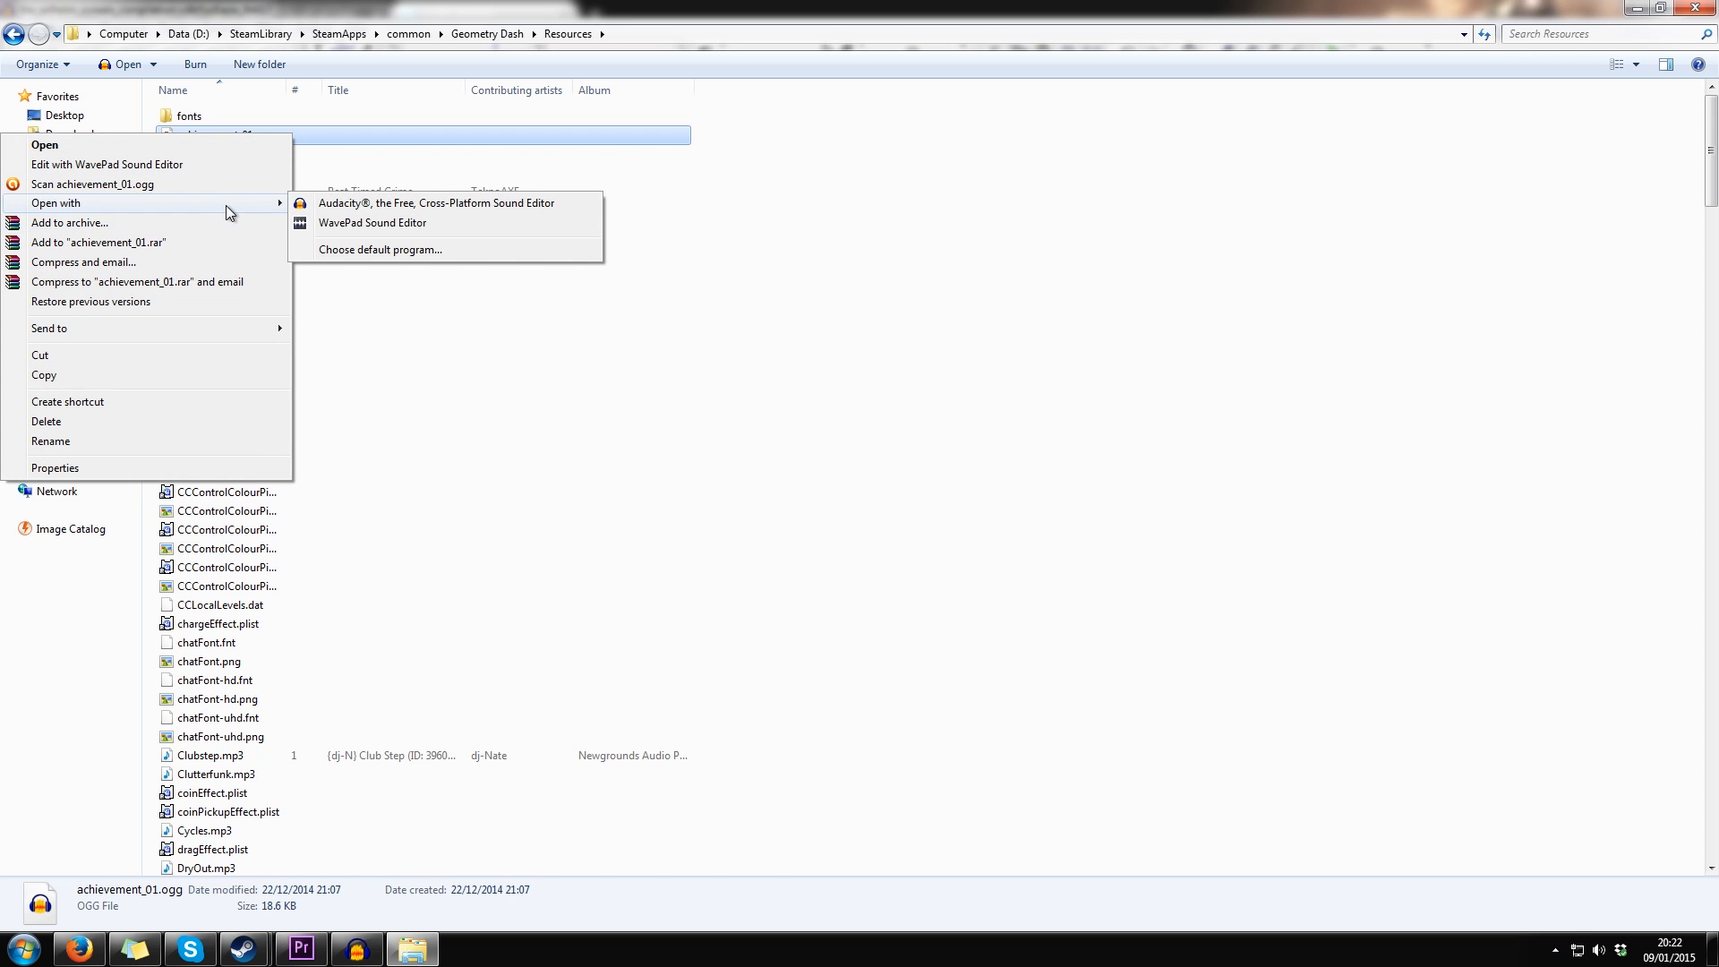
click(435, 203)
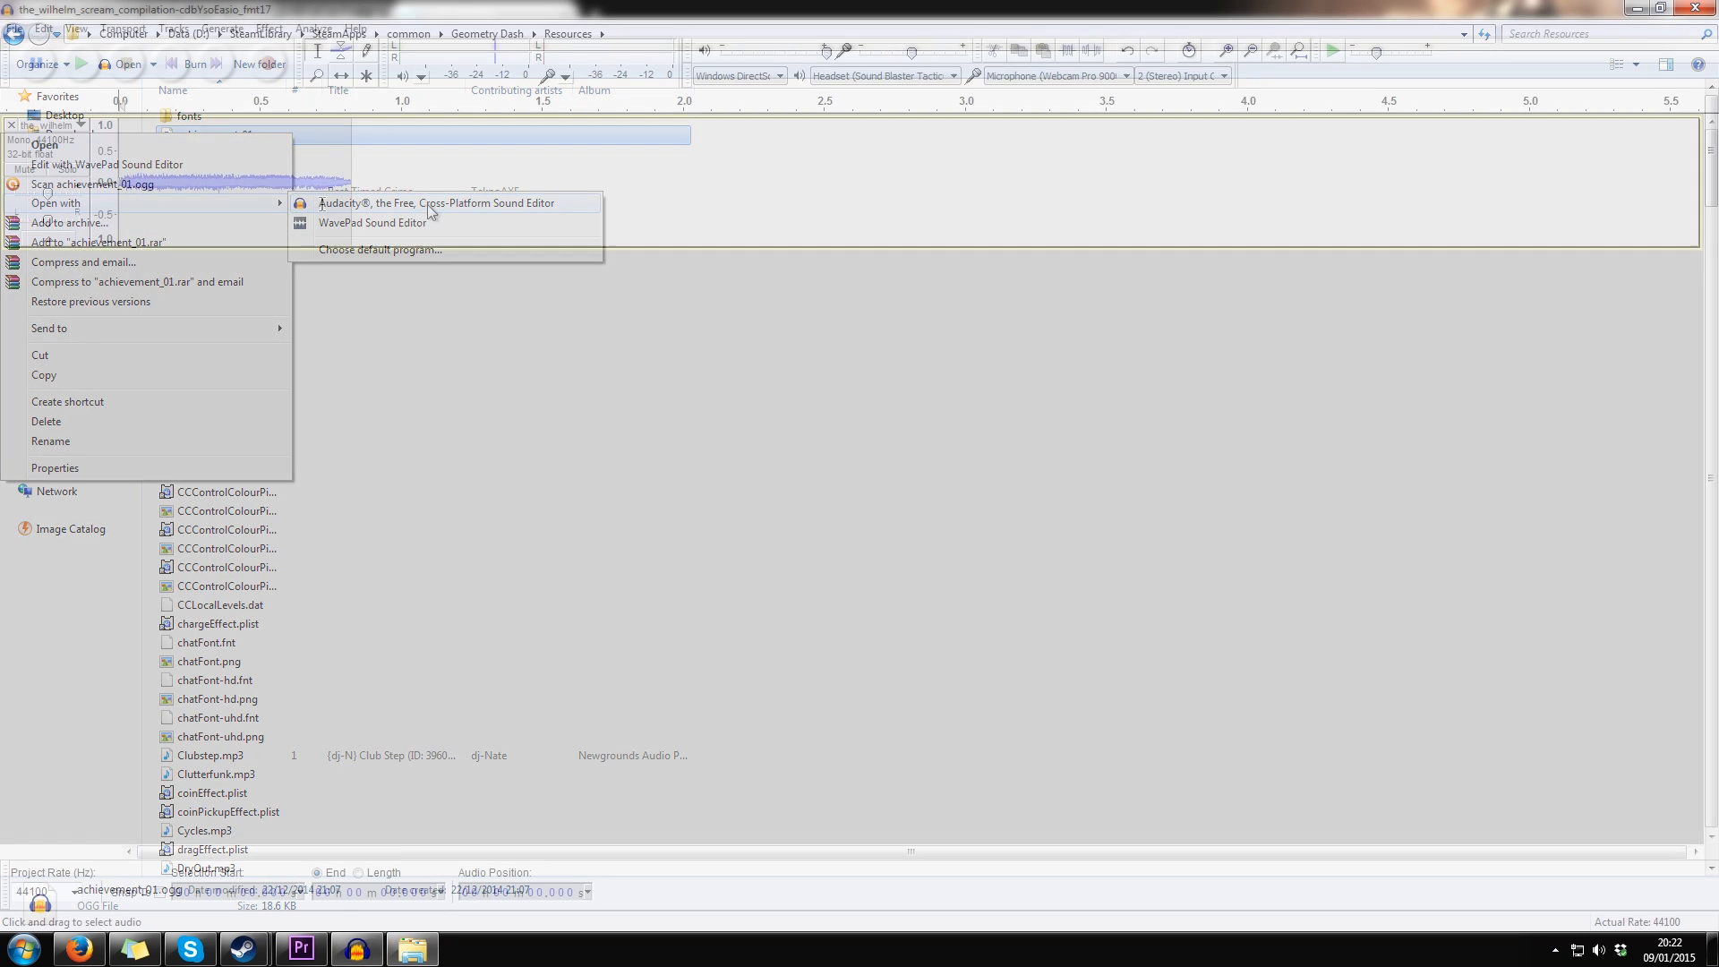
click(450, 203)
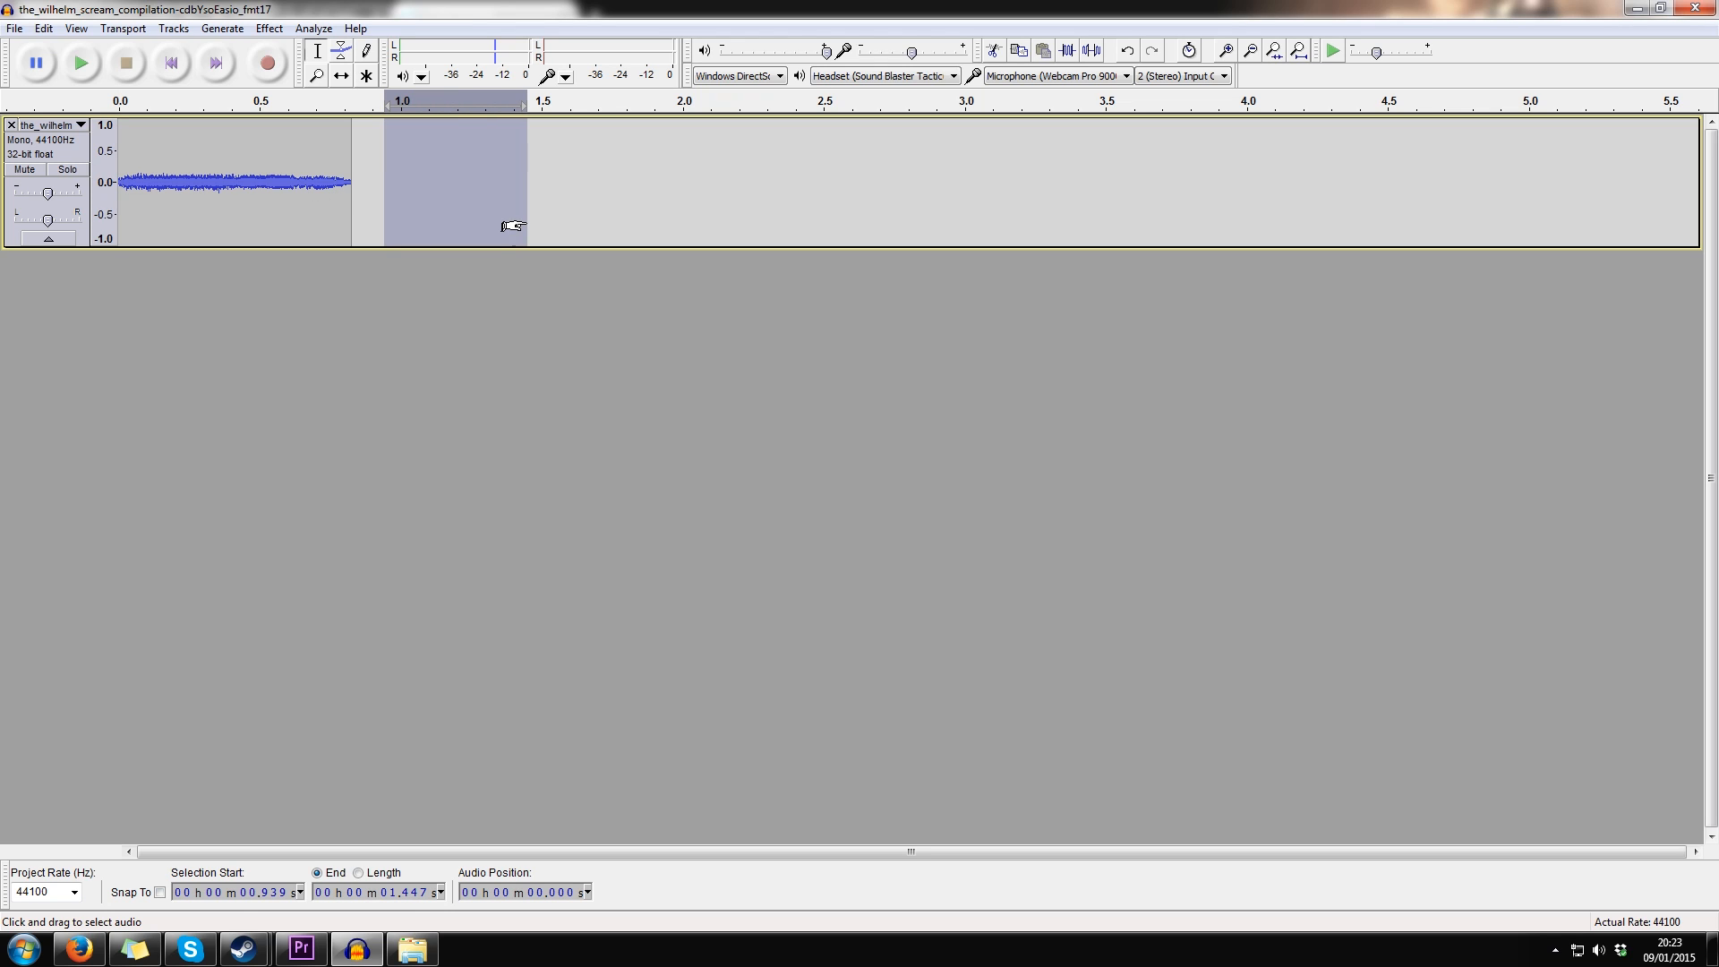
mouse_move(563, 244)
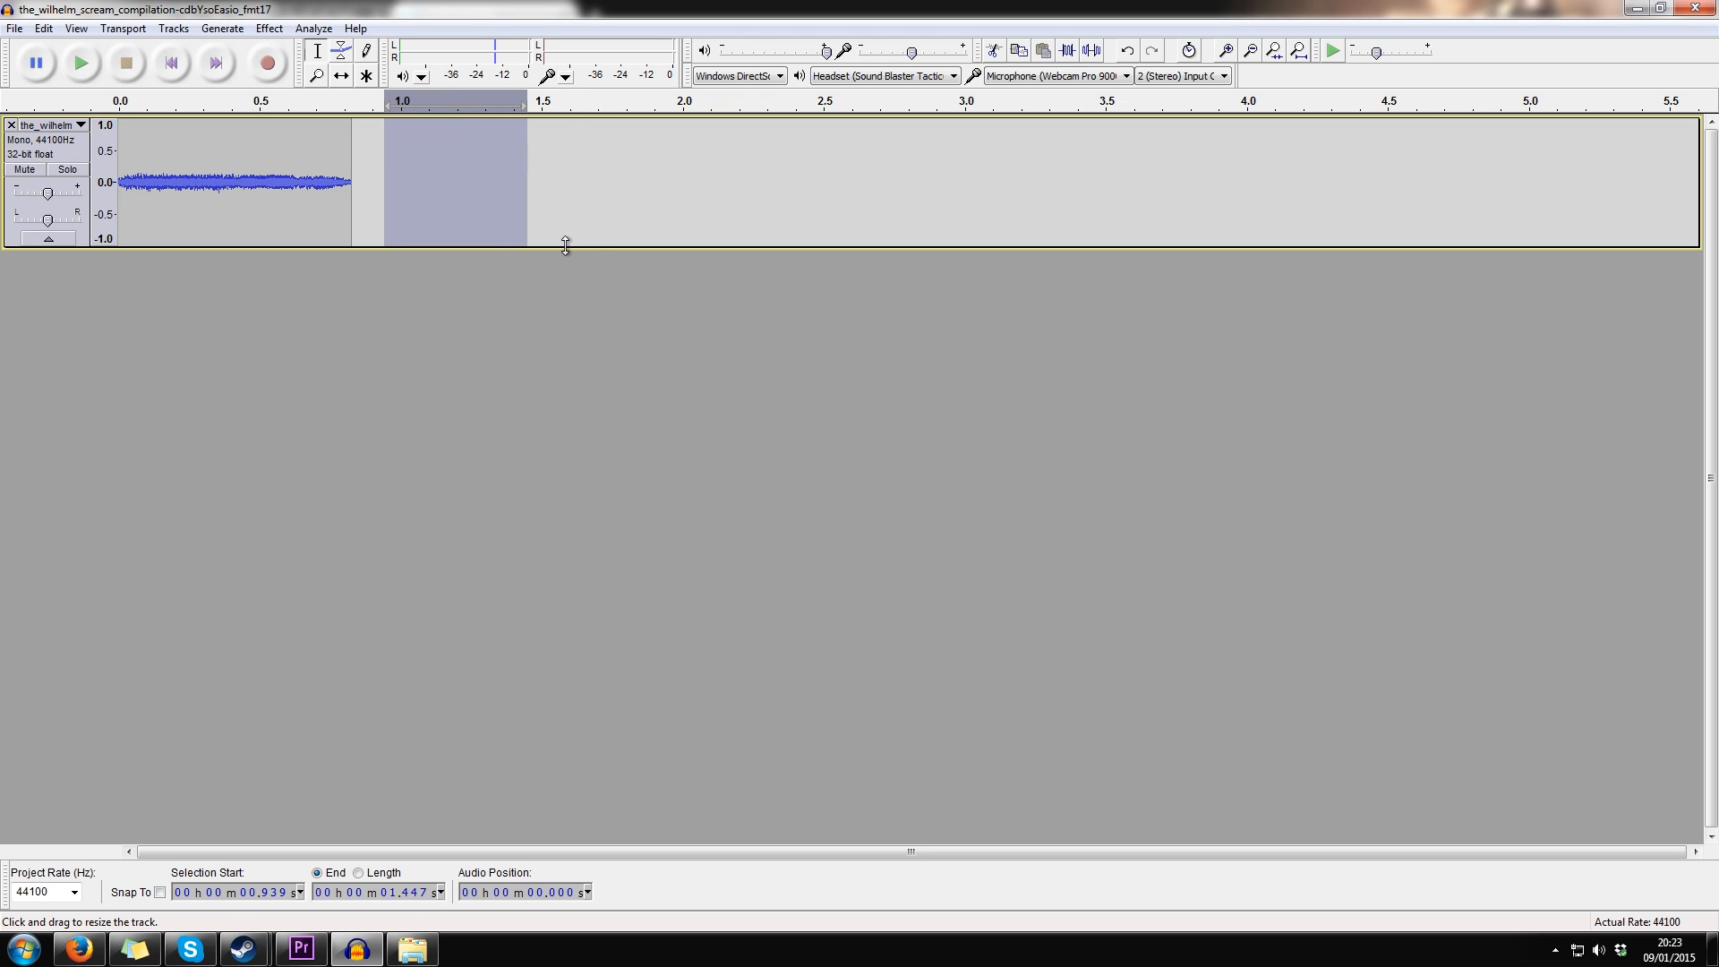
click(570, 182)
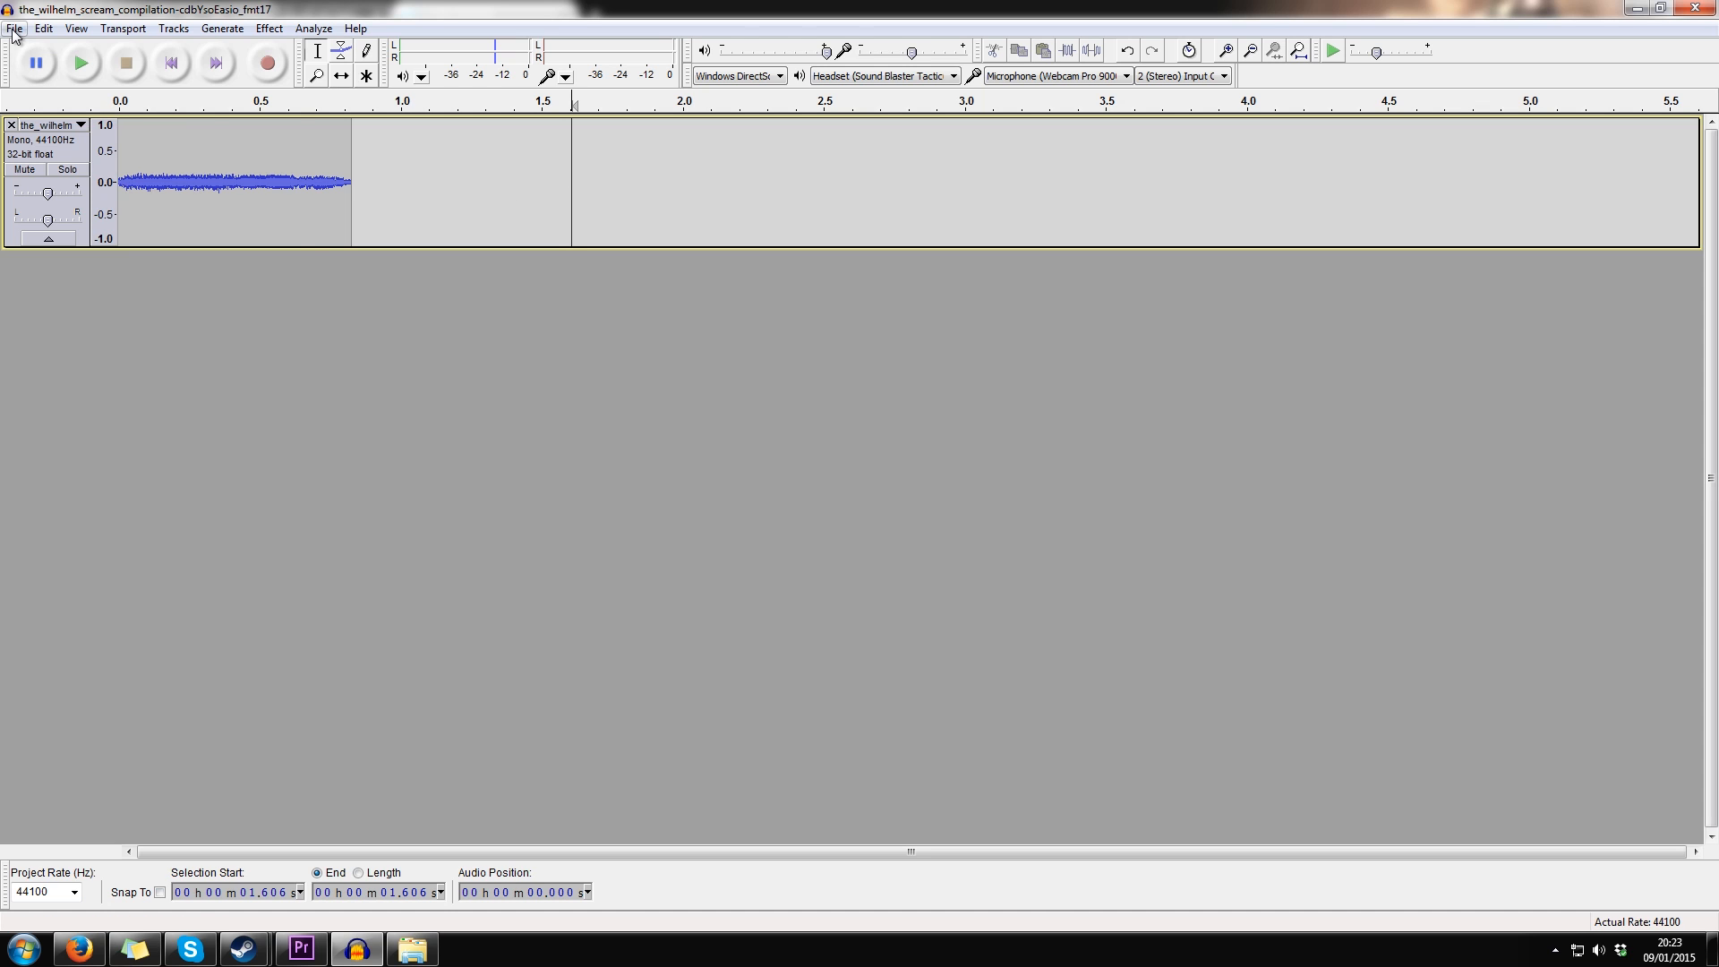
Export the audio over explode_11.ogg in the Resources folder, reaching Edit Metadata.
click(14, 28)
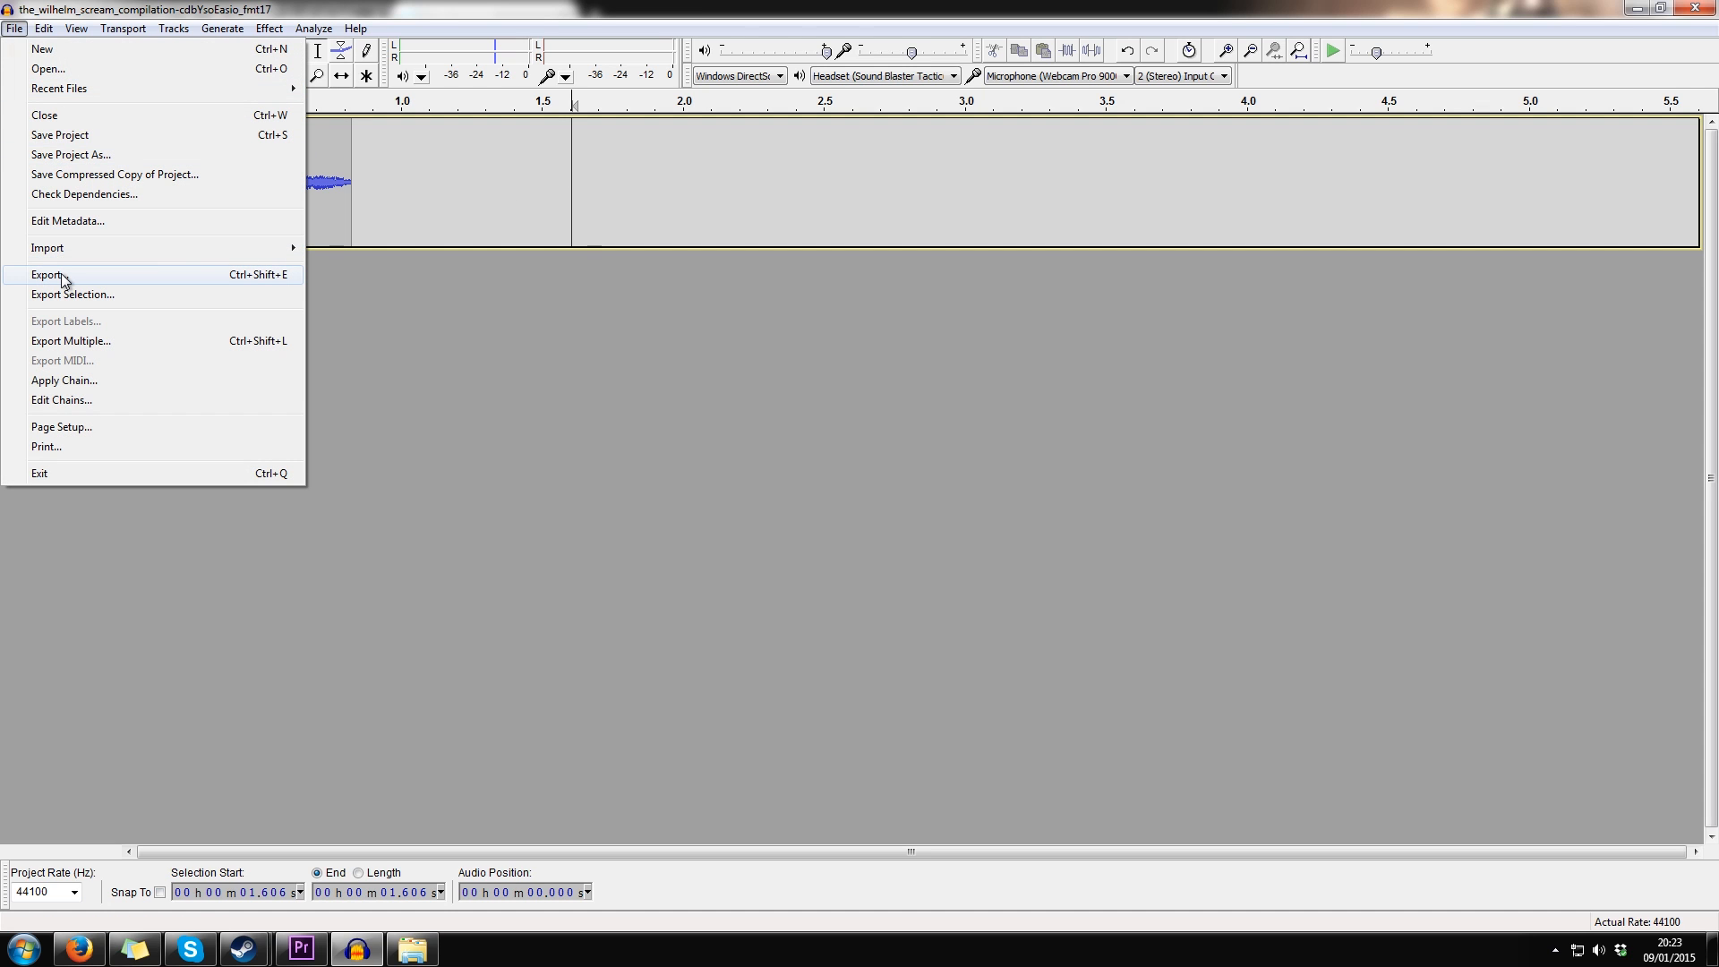
click(47, 274)
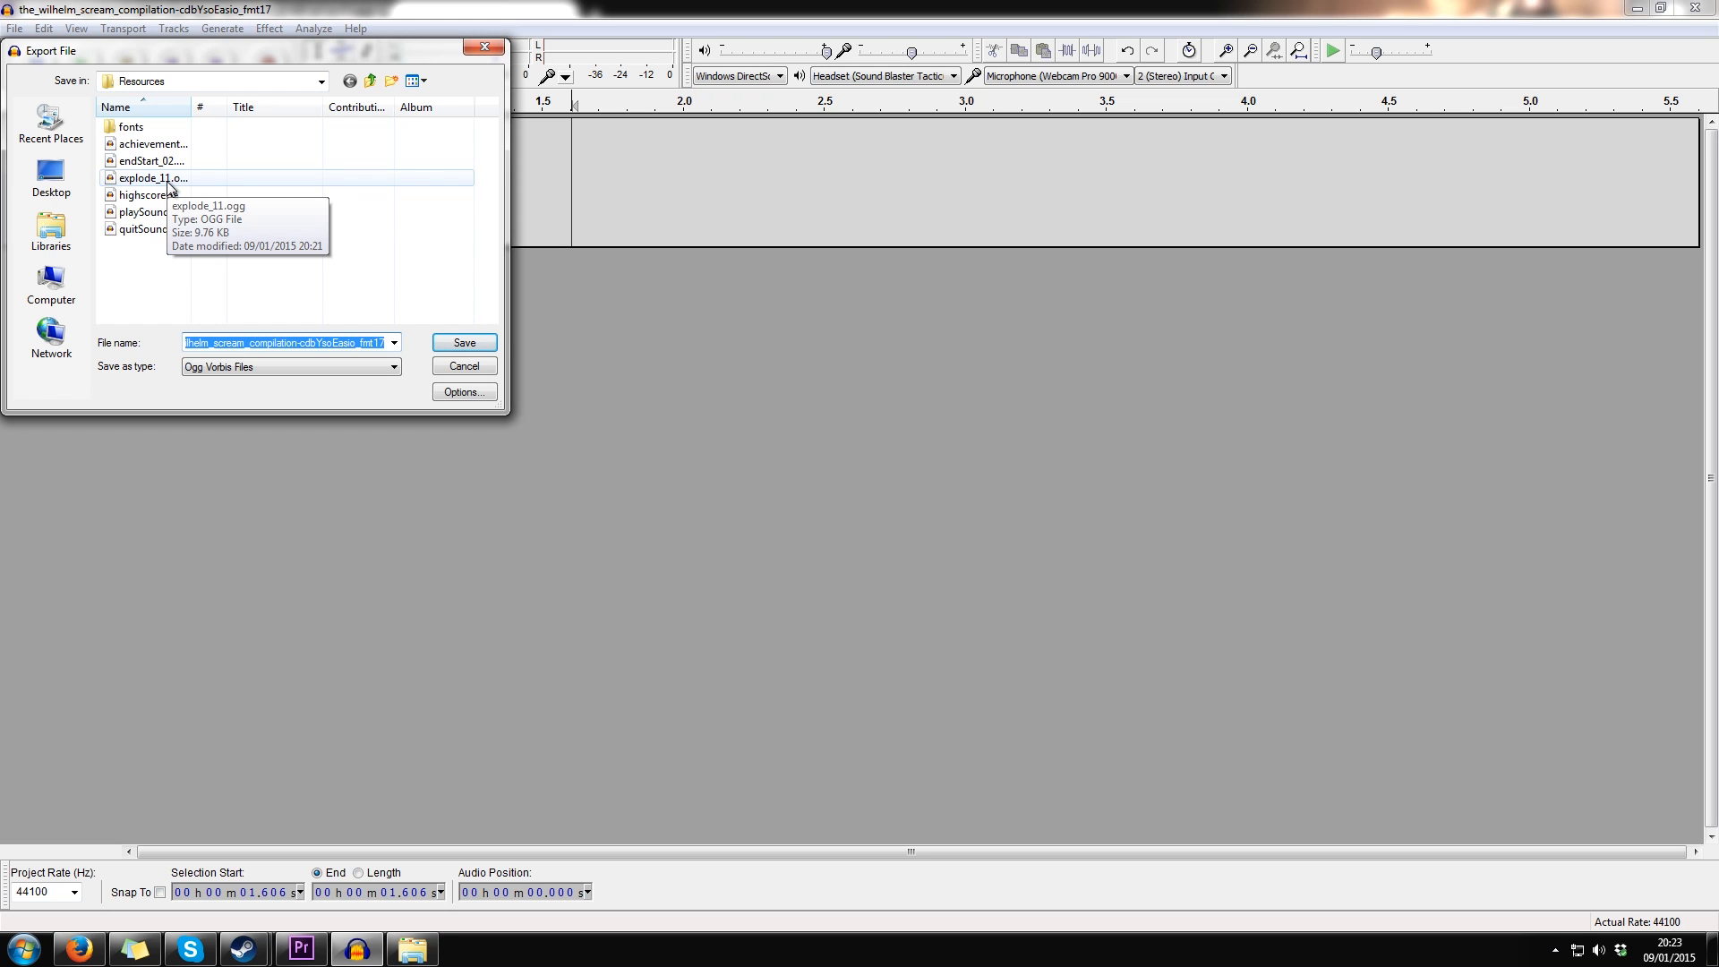
click(152, 177)
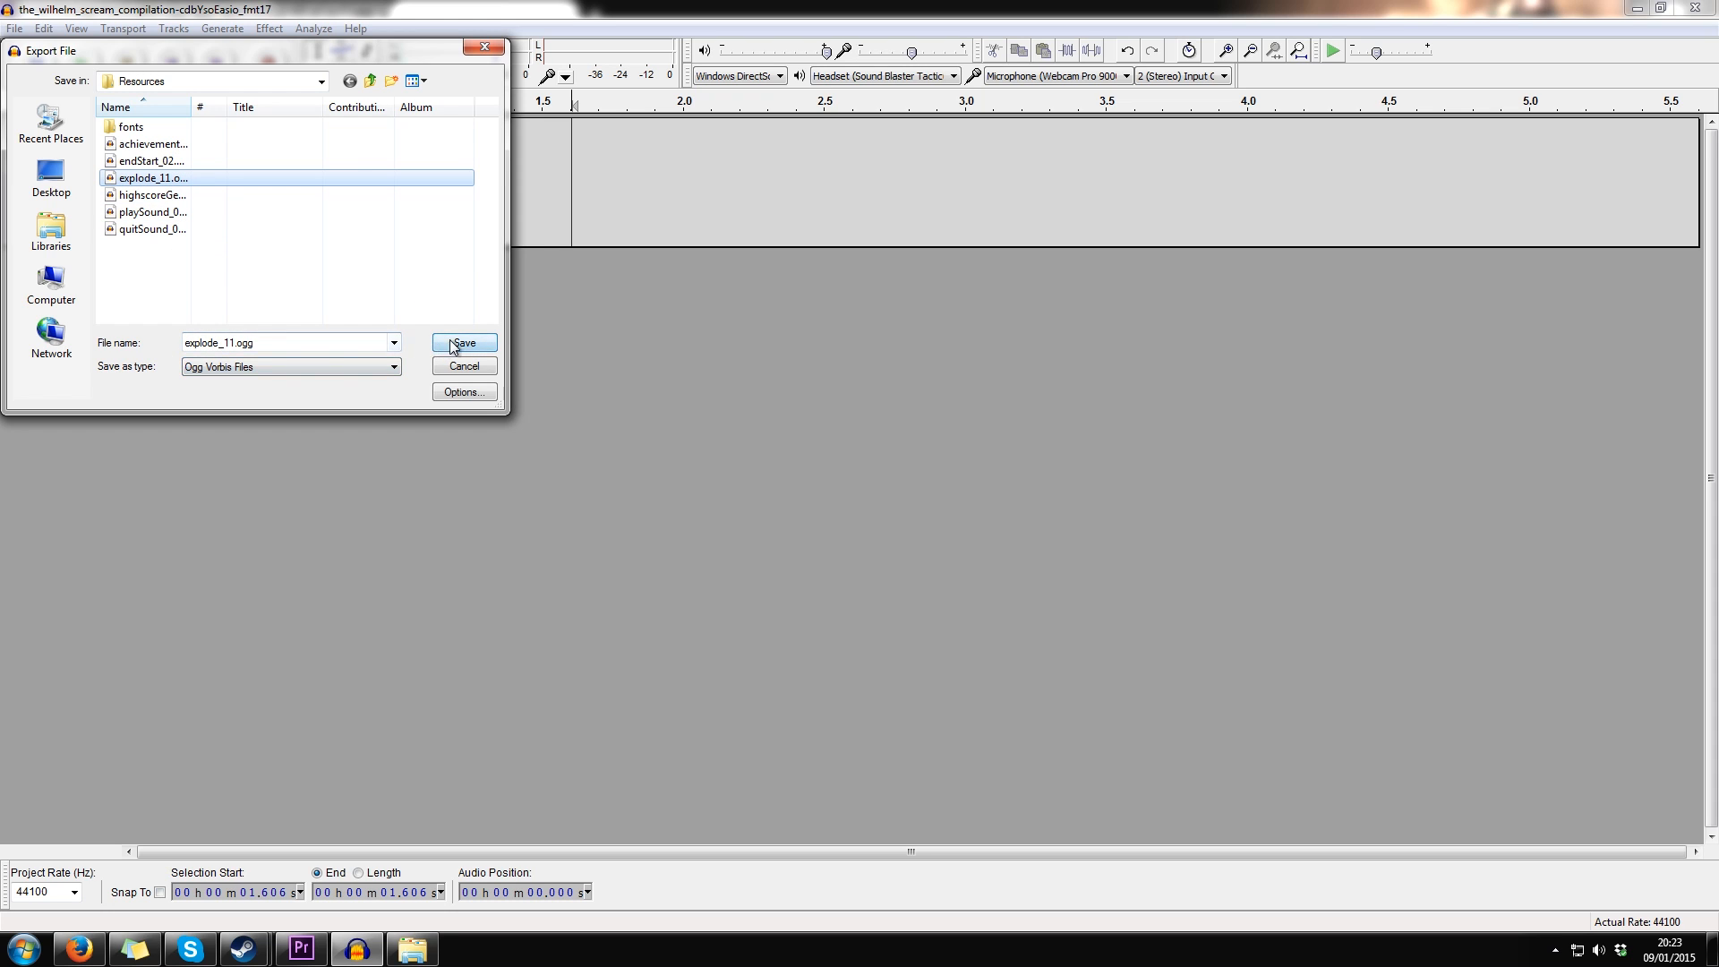
click(462, 342)
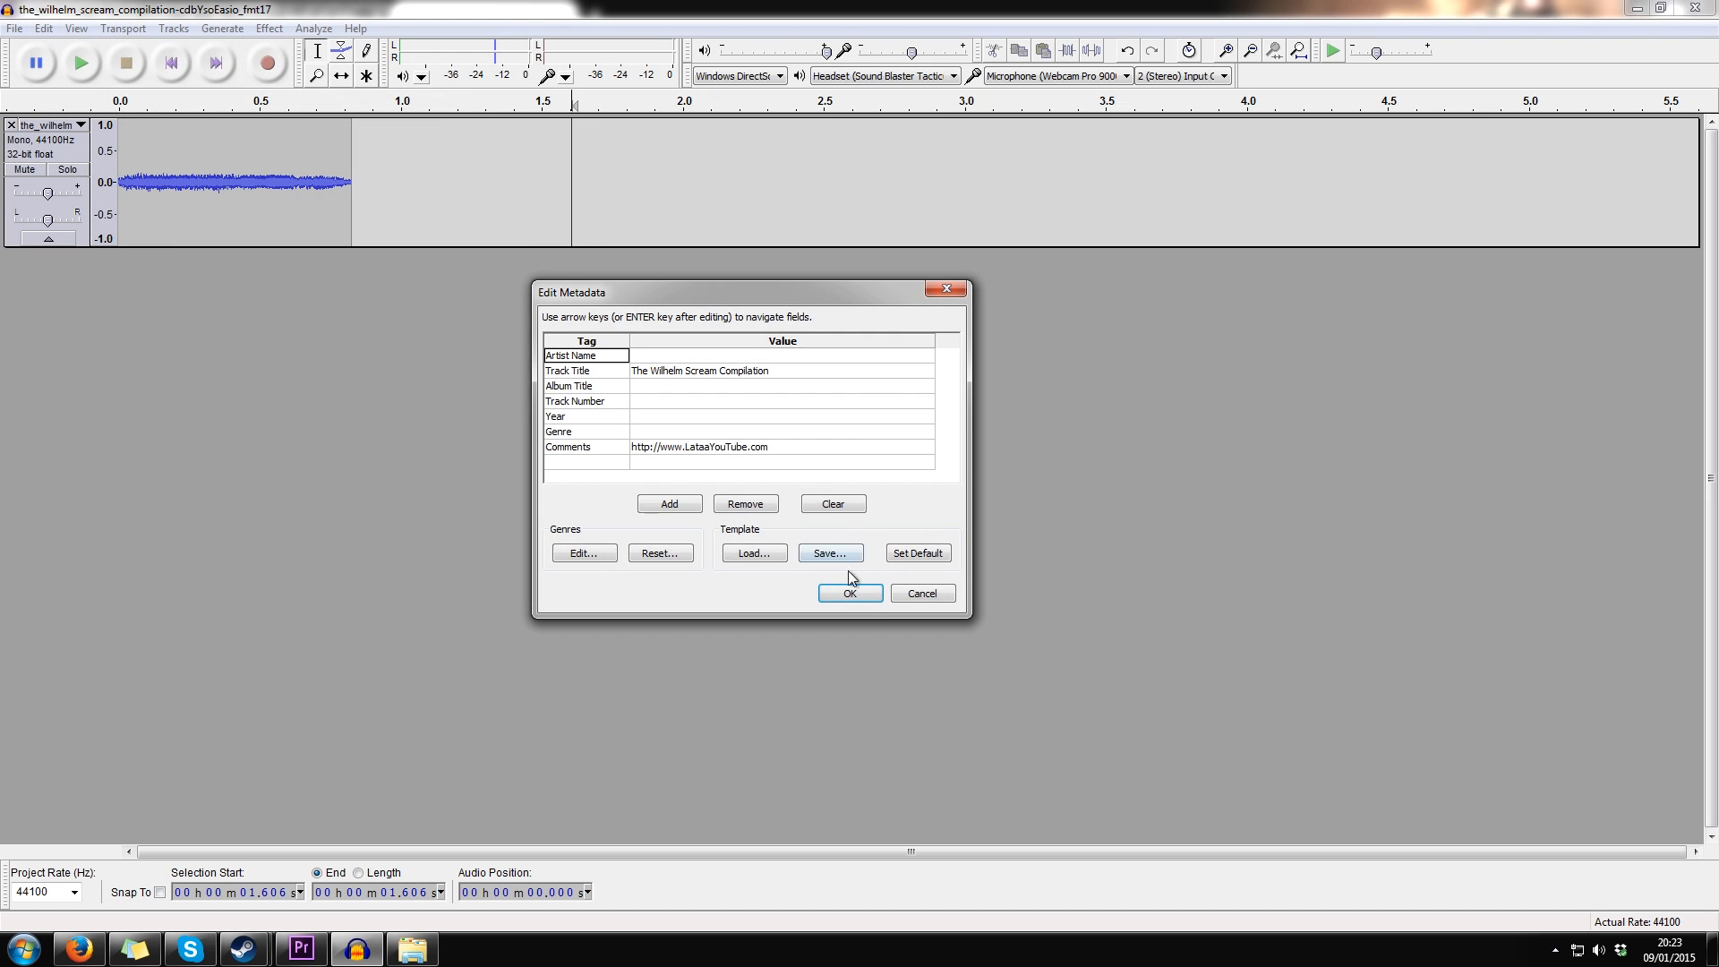